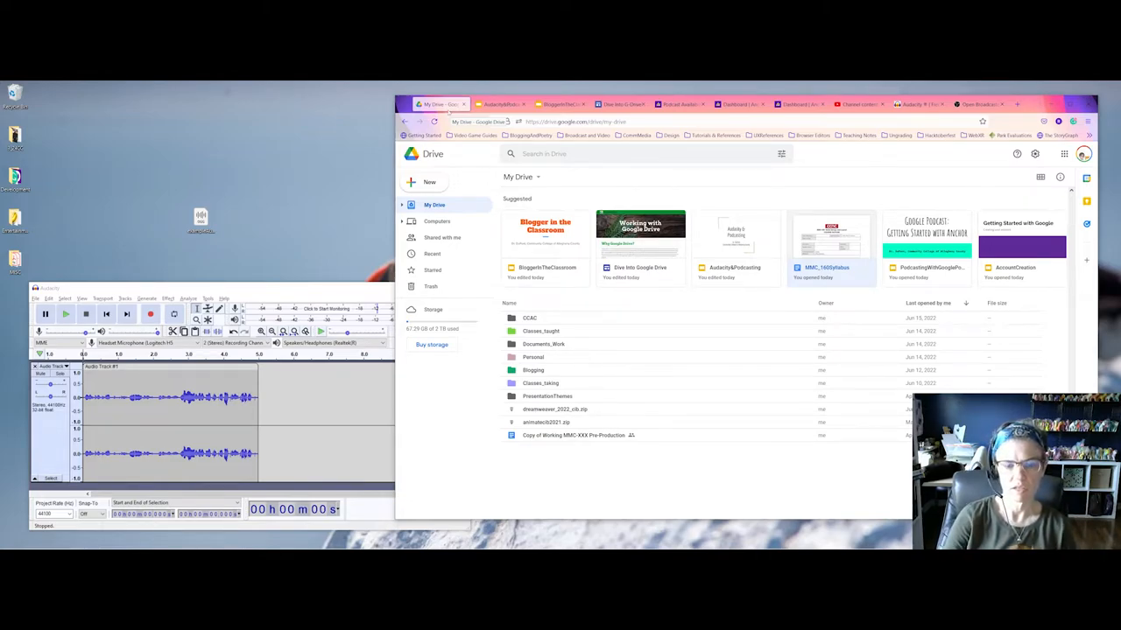
Create a new blank Google Sheets spreadsheet from Drive's New menu.
left_click(424, 182)
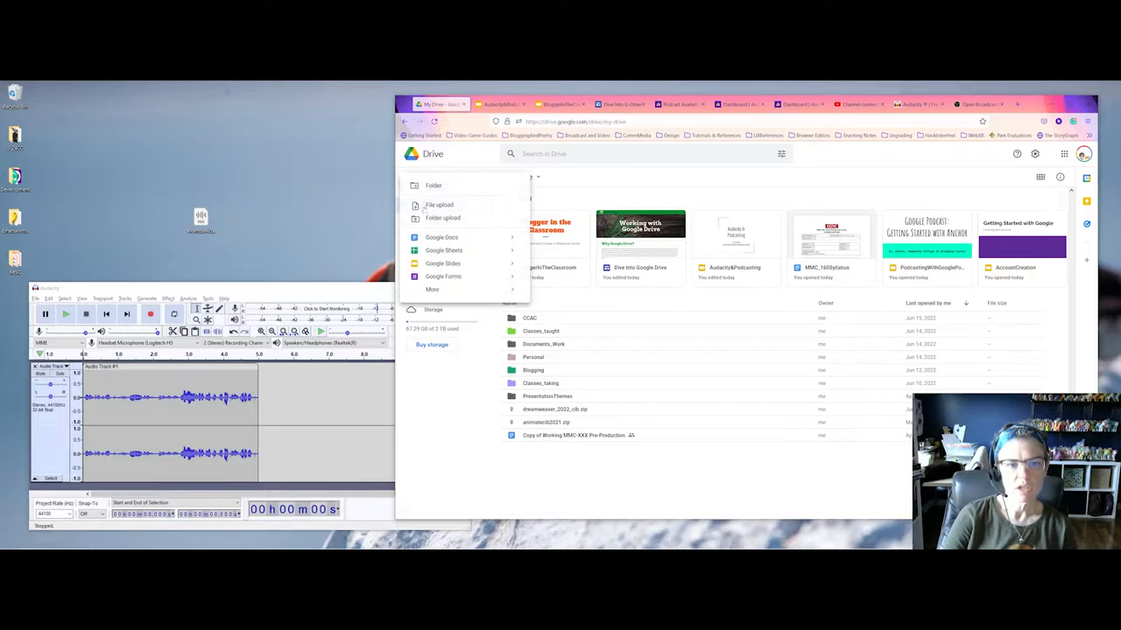
left_click(443, 251)
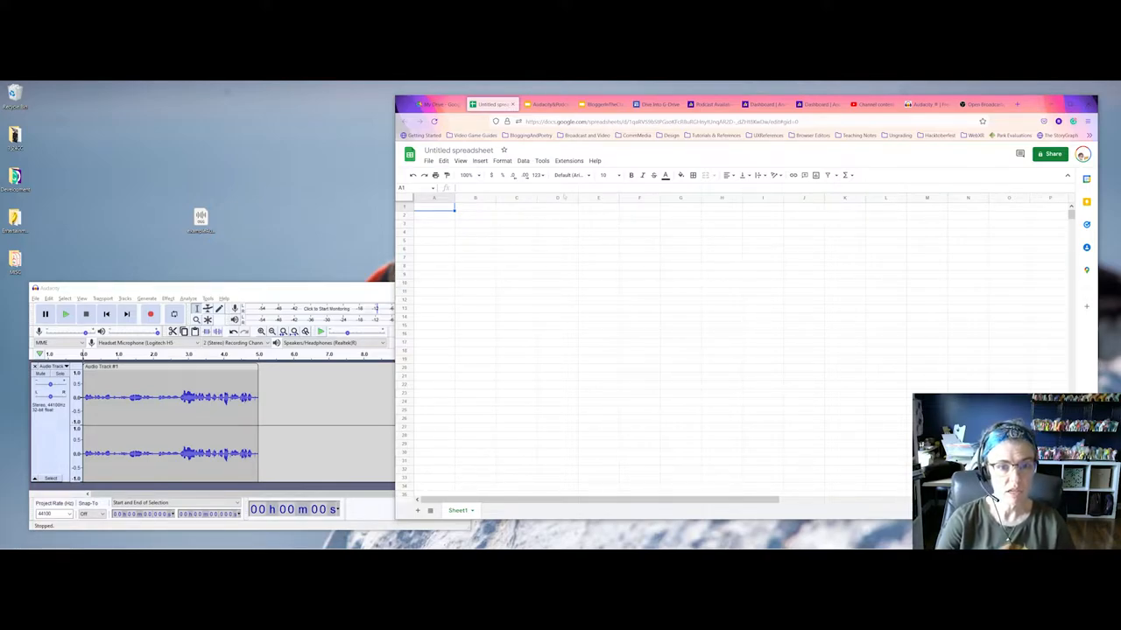
left_click(524, 161)
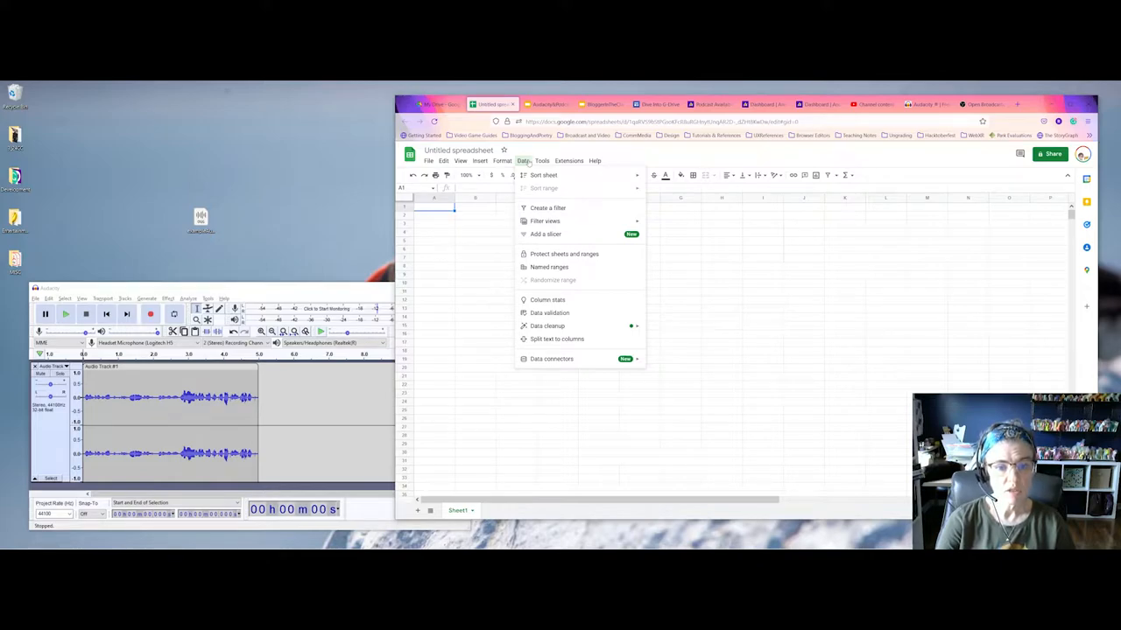
mouse_move(550, 312)
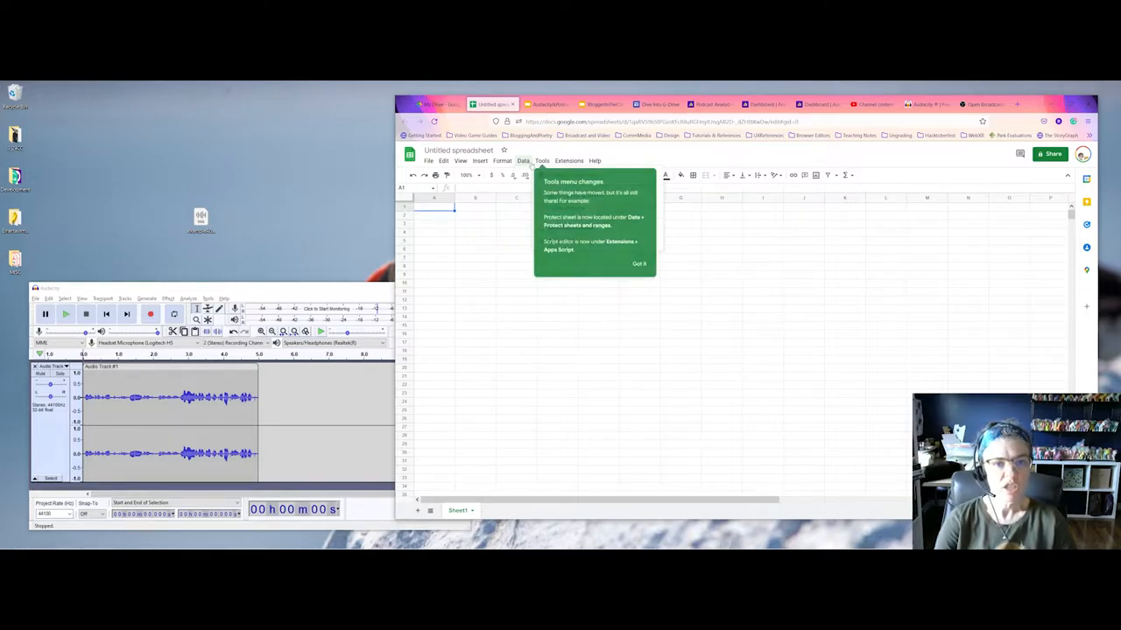
left_click(639, 263)
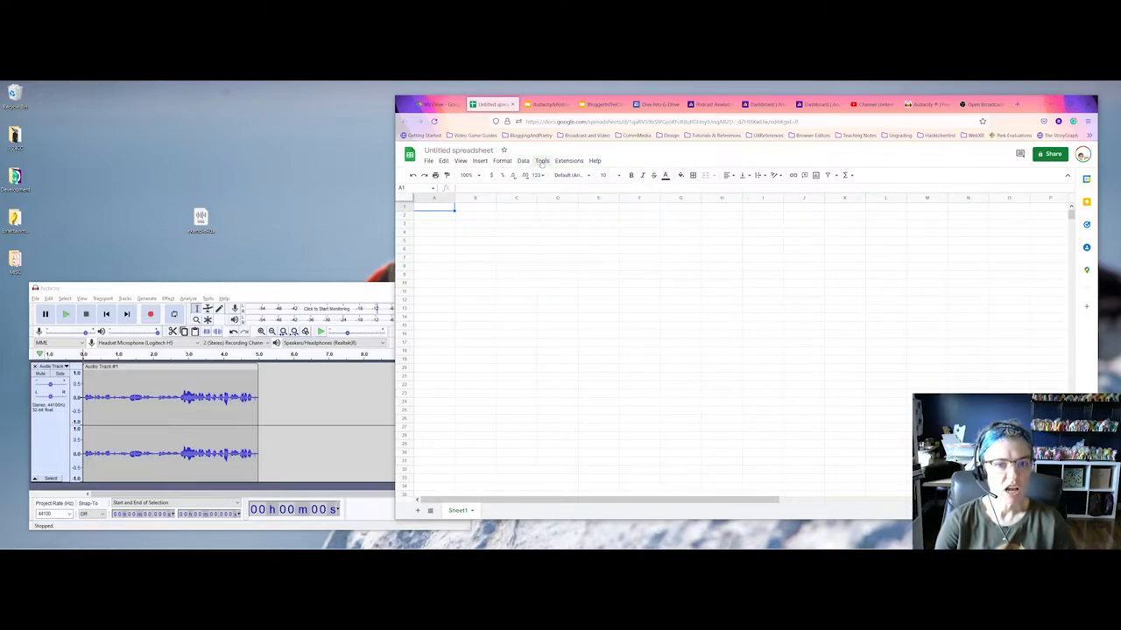
Leave the untitled spreadsheet and return to the My Drive file list.
left_click(541, 161)
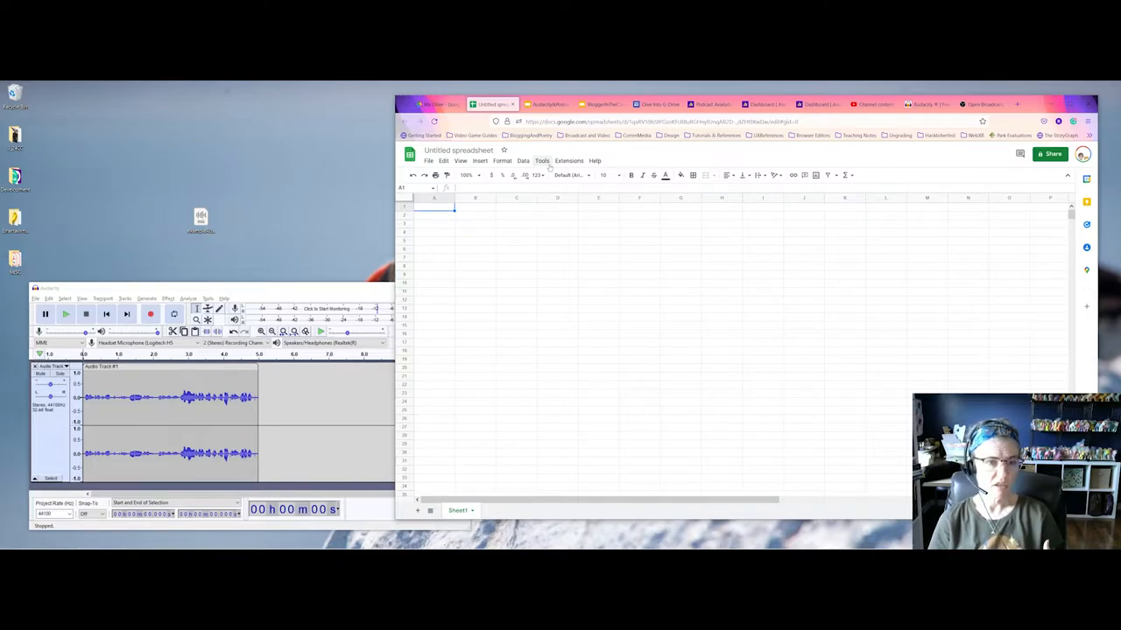
left_click(441, 105)
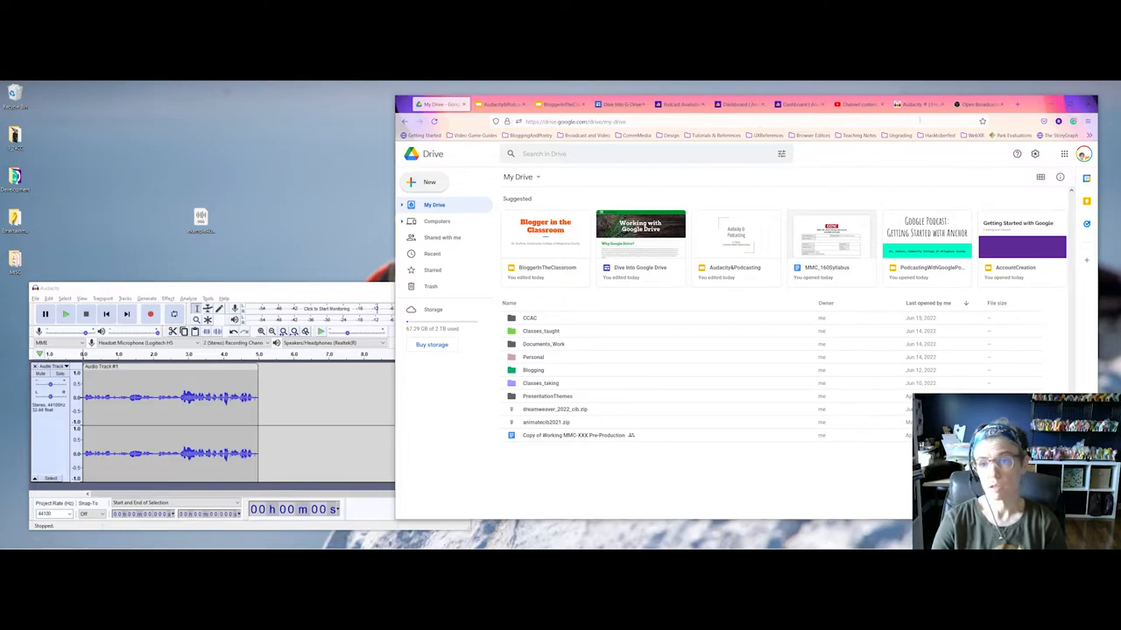
Switch to the OBS Studio tab showing obsproject.com download options.
left_click(977, 105)
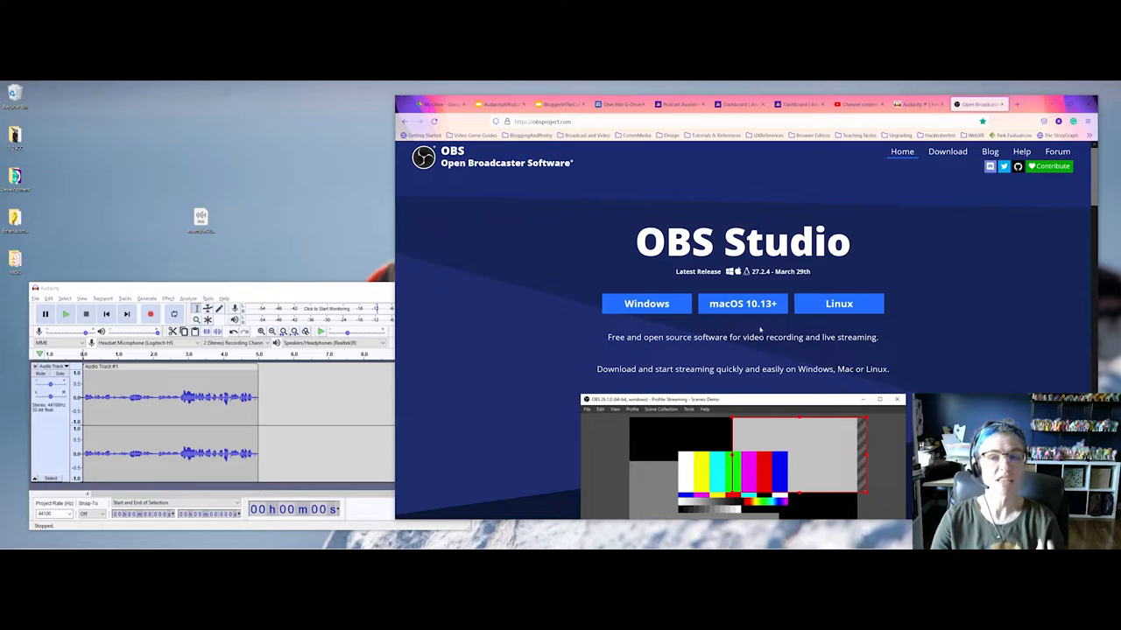
left_click(858, 105)
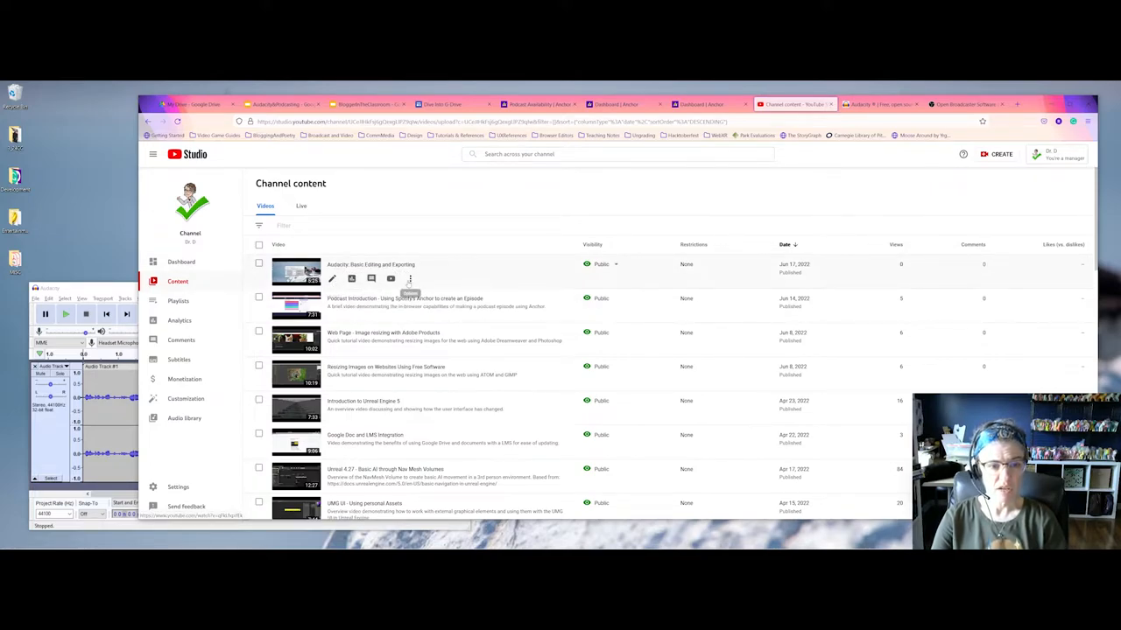
Edit the title and description of the Audacity: Basic Editing and Exporting video.
left_click(390, 278)
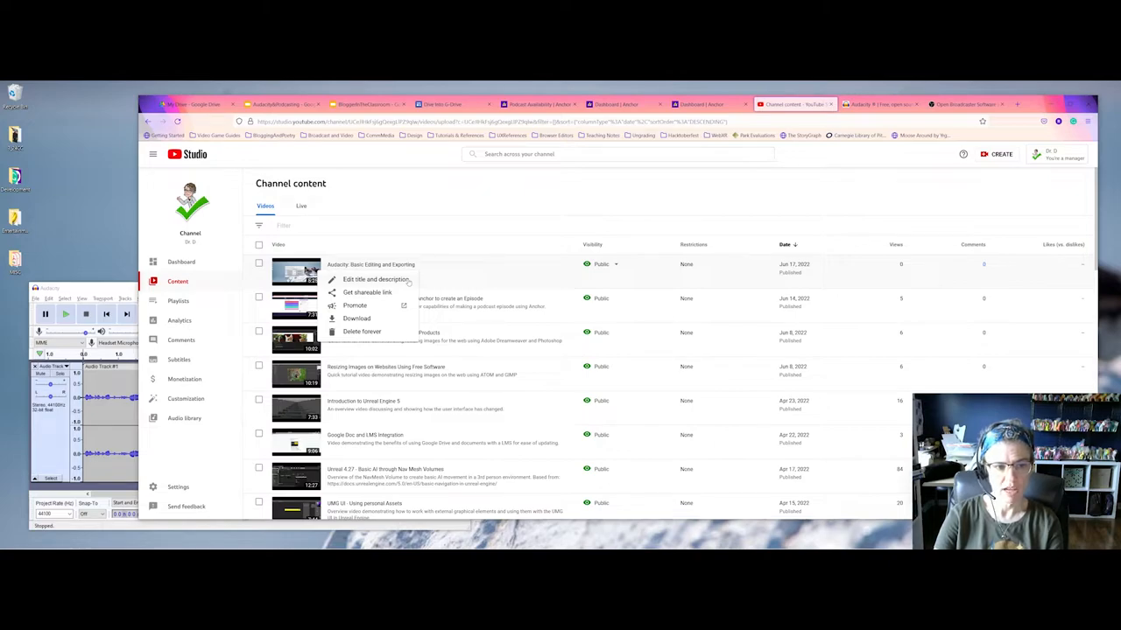
left_click(375, 279)
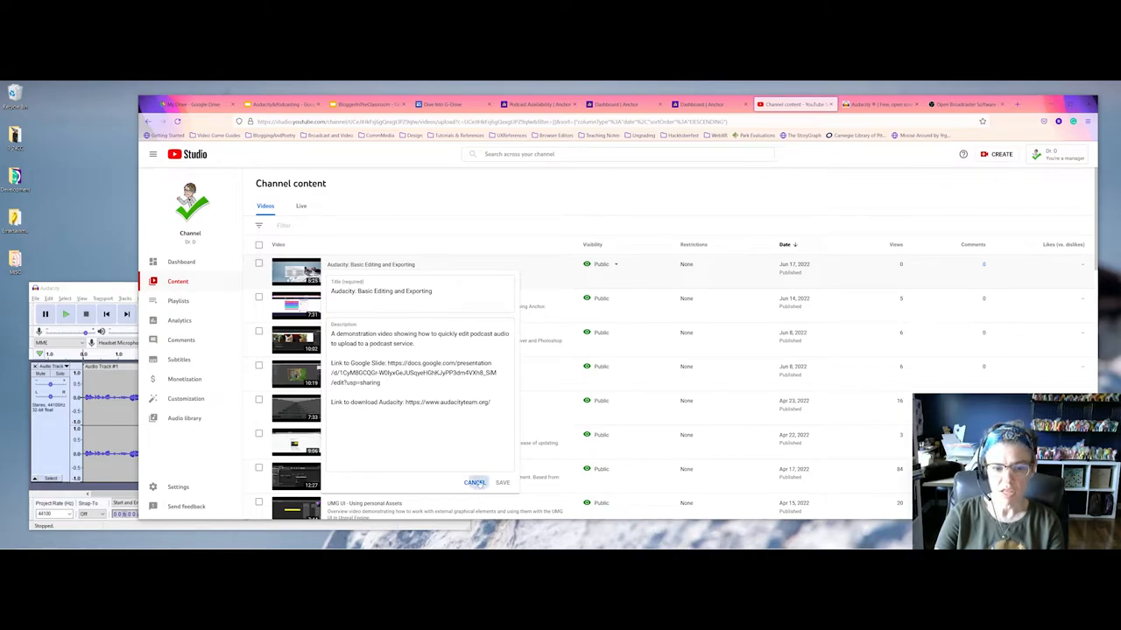
View the Audacity video's full details down to language and captions certification.
left_click(476, 483)
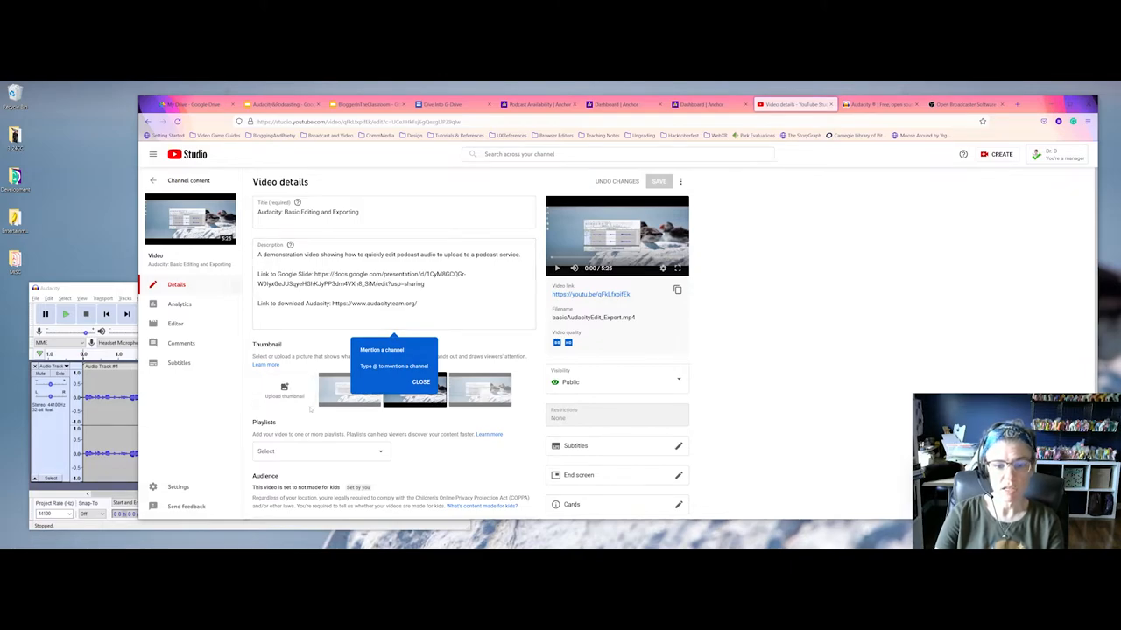
scroll("down", 3)
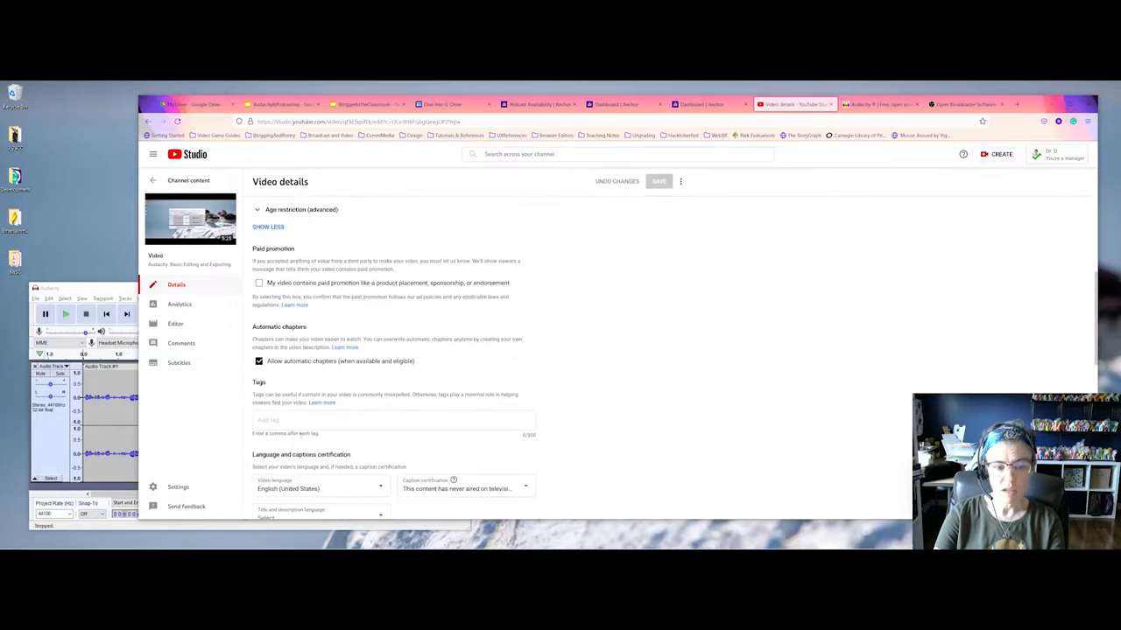
scroll("down", 3)
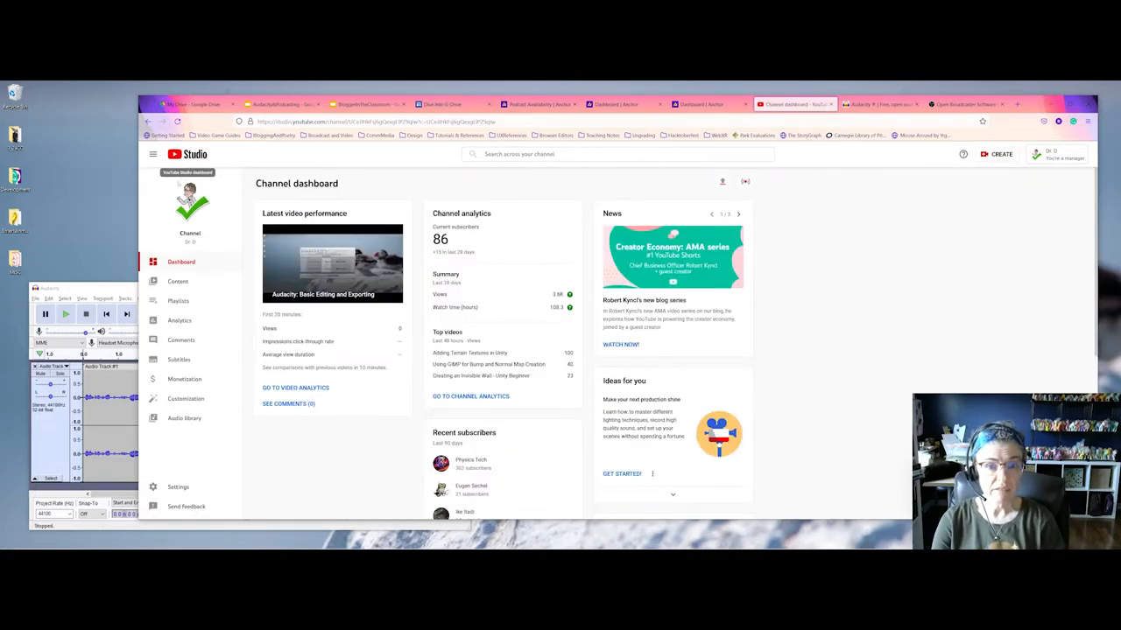
mouse_move(189, 196)
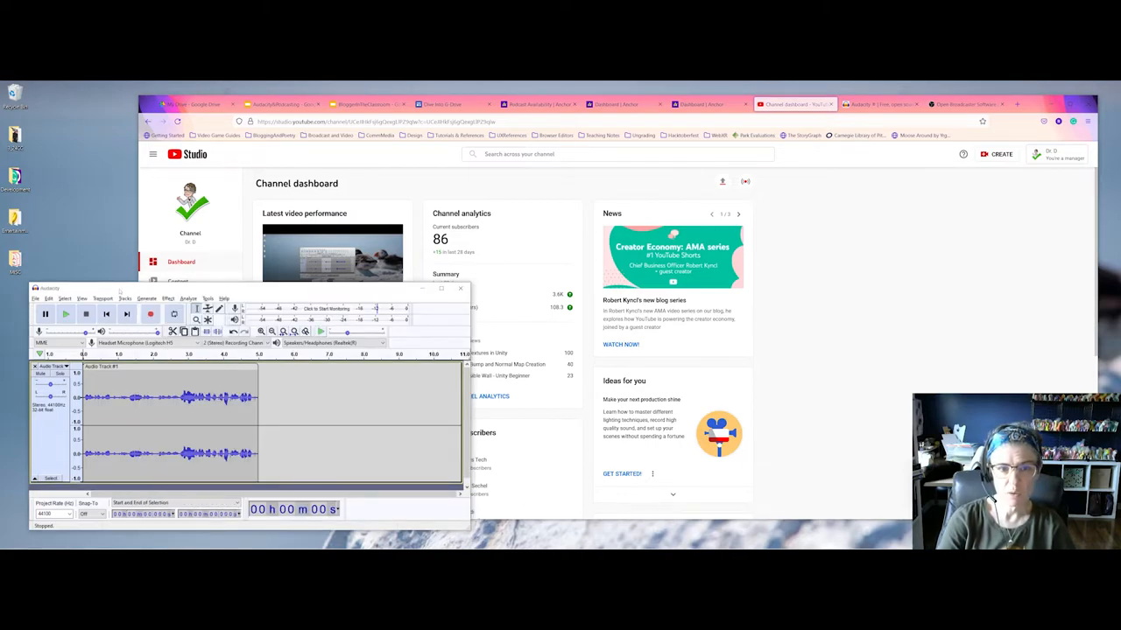
View the Teaching through Tech podcast dashboard in Anchor, then return to YouTube Studio.
left_click(539, 105)
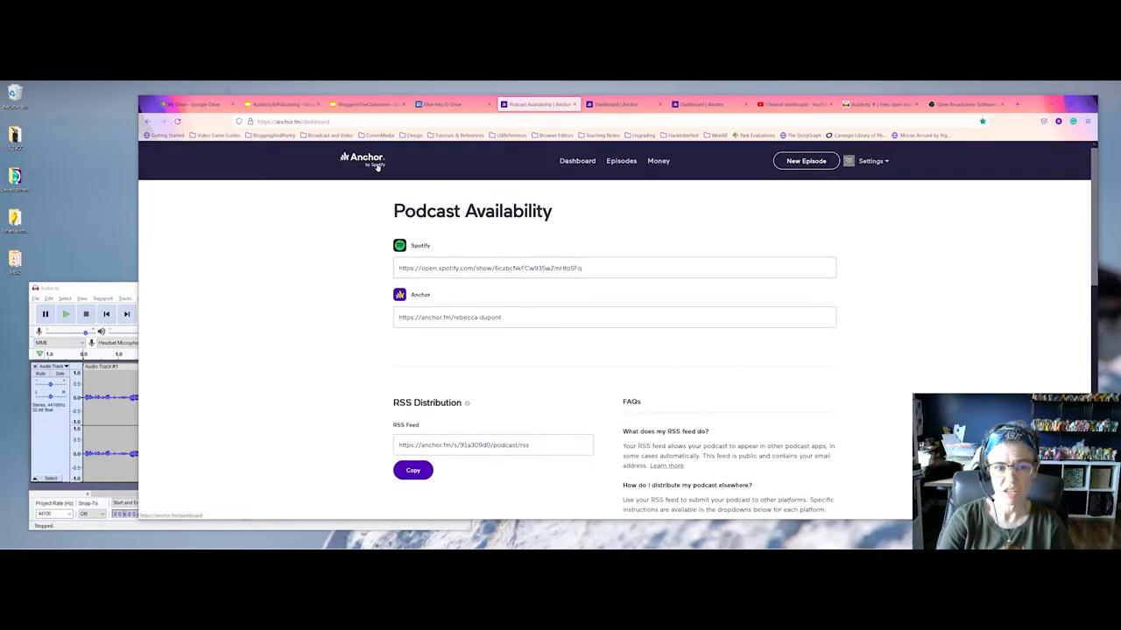
left_click(581, 162)
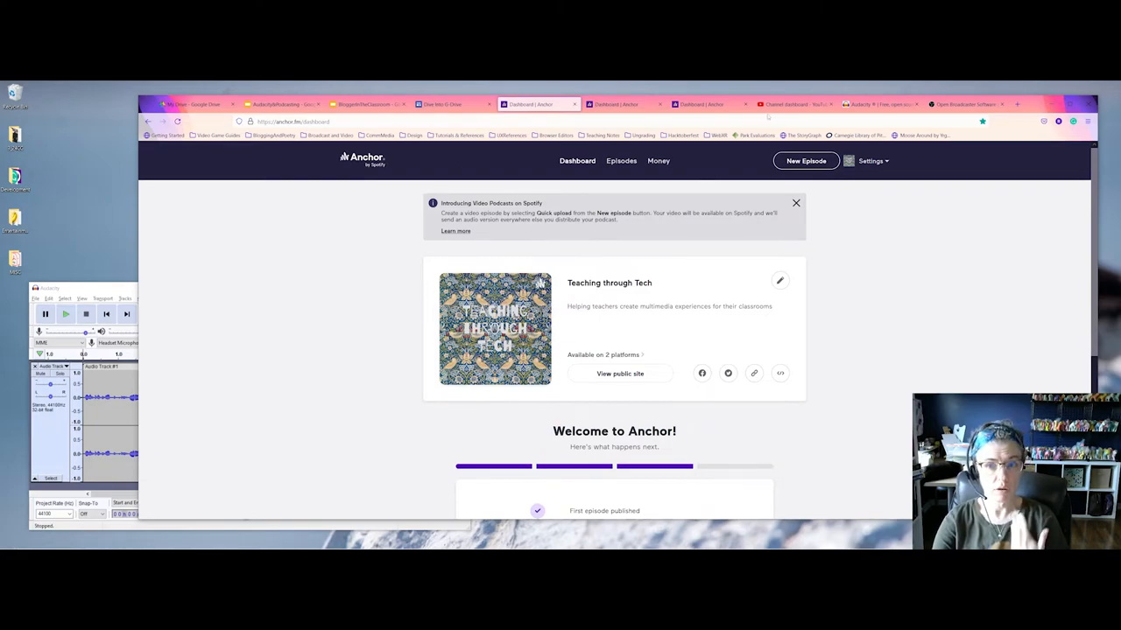
left_click(791, 105)
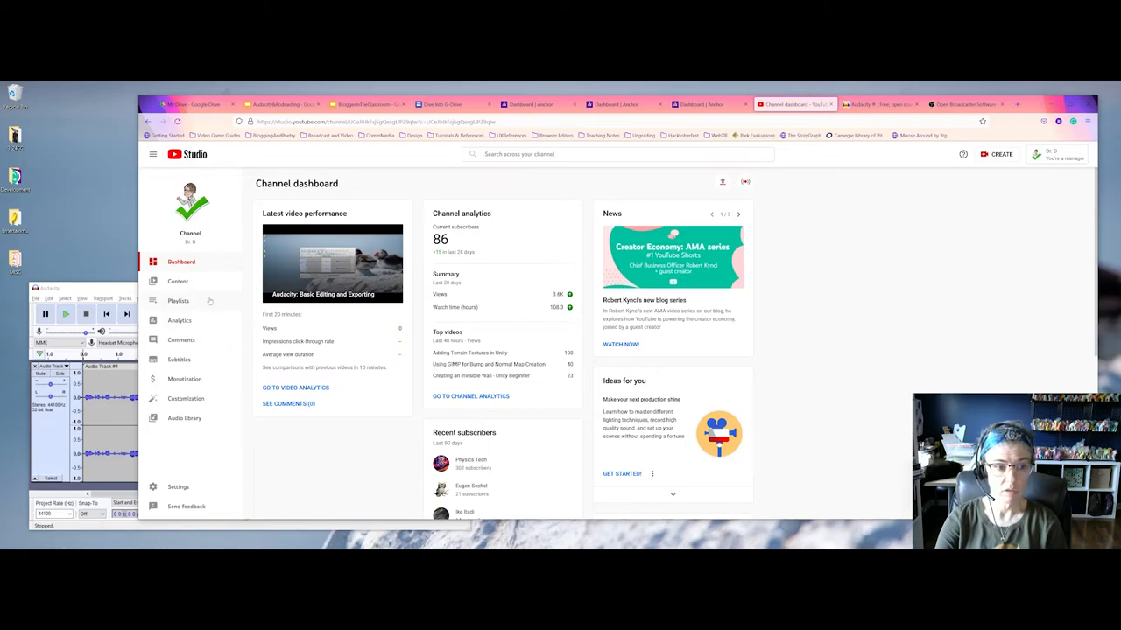
From Channel content, reopen the Audacity editing video's details page.
left_click(179, 280)
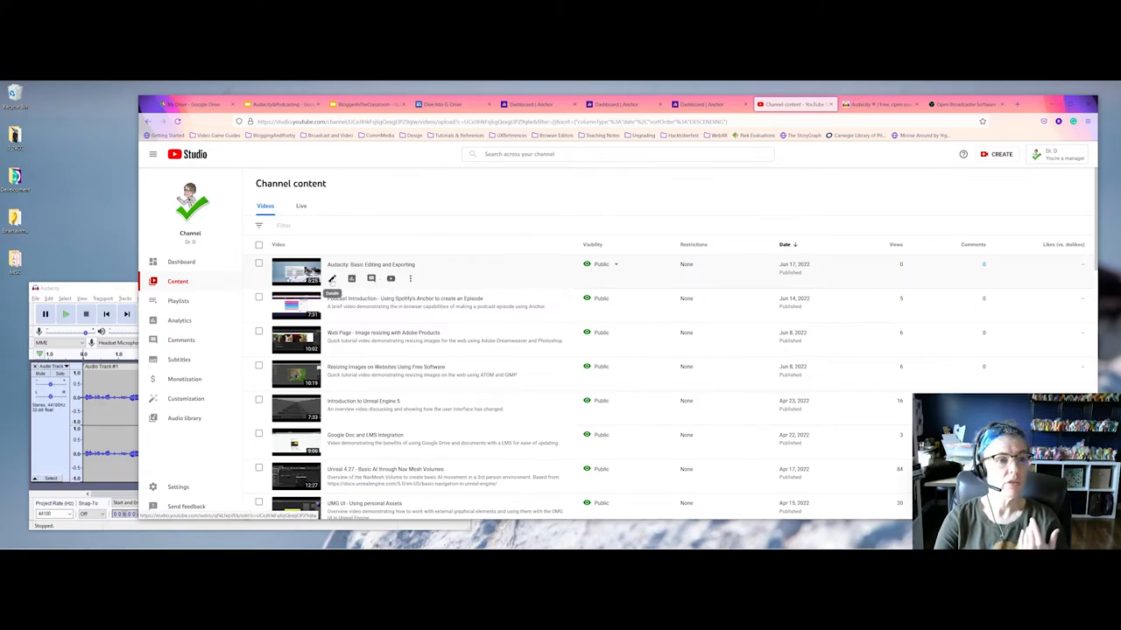
left_click(370, 263)
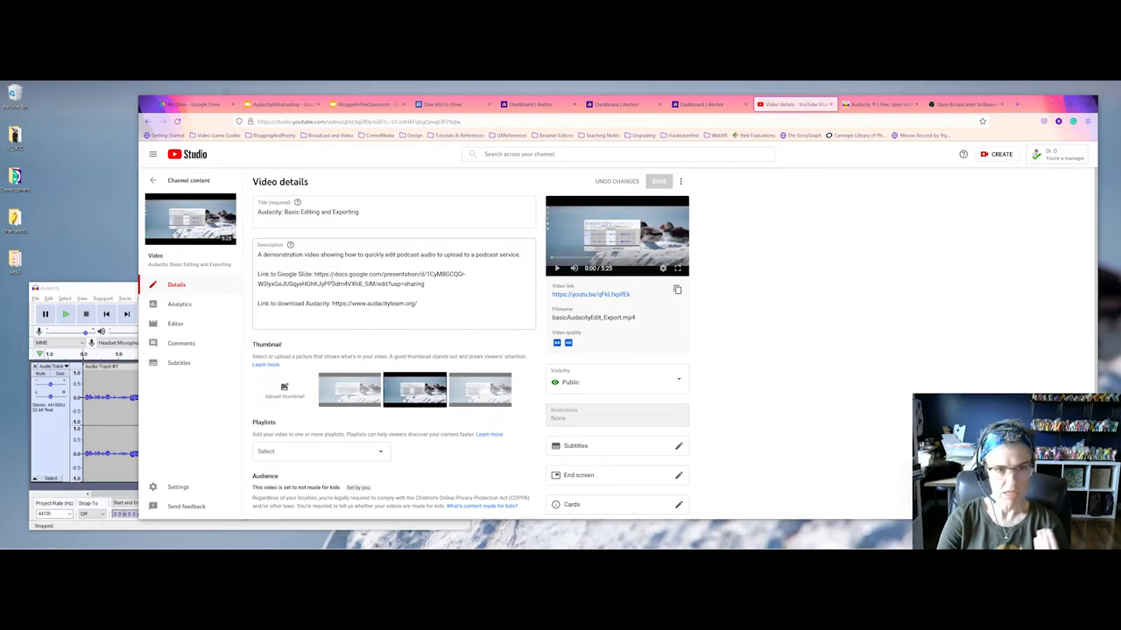
Review the details down to caption certification and go back to Channel content.
scroll("down", 3)
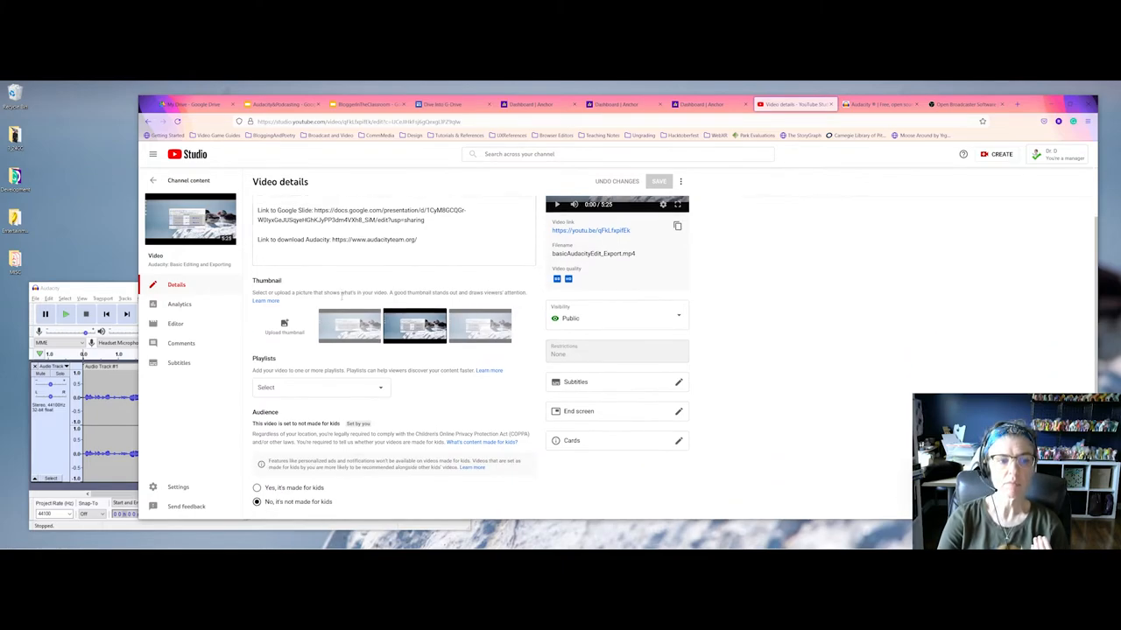
scroll("down", 3)
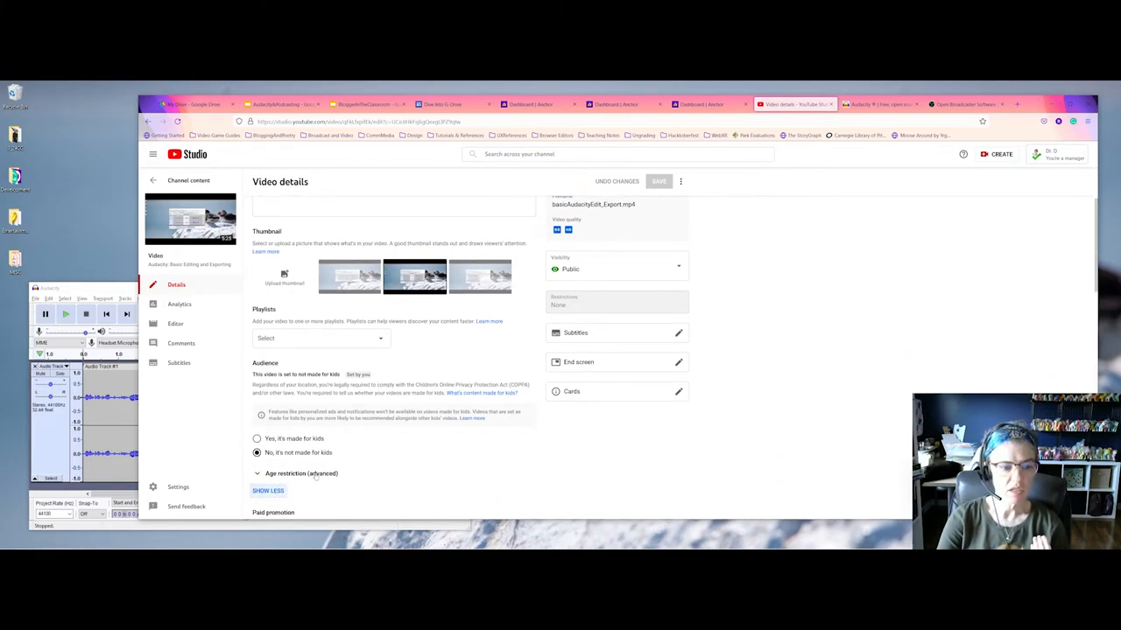
scroll("down", 3)
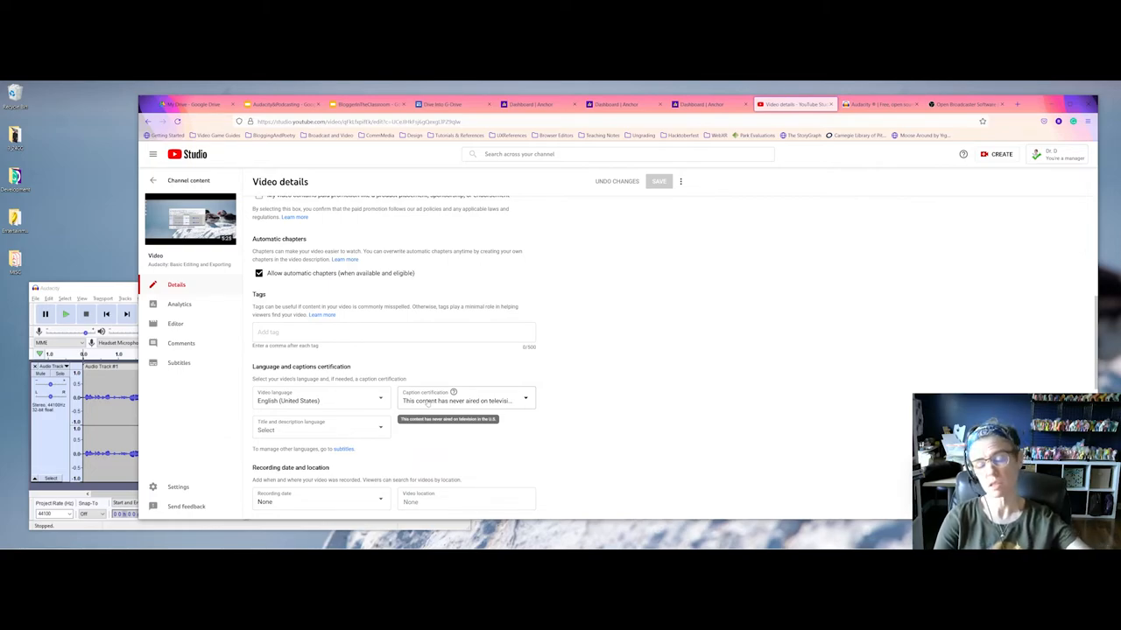
scroll("up", 3)
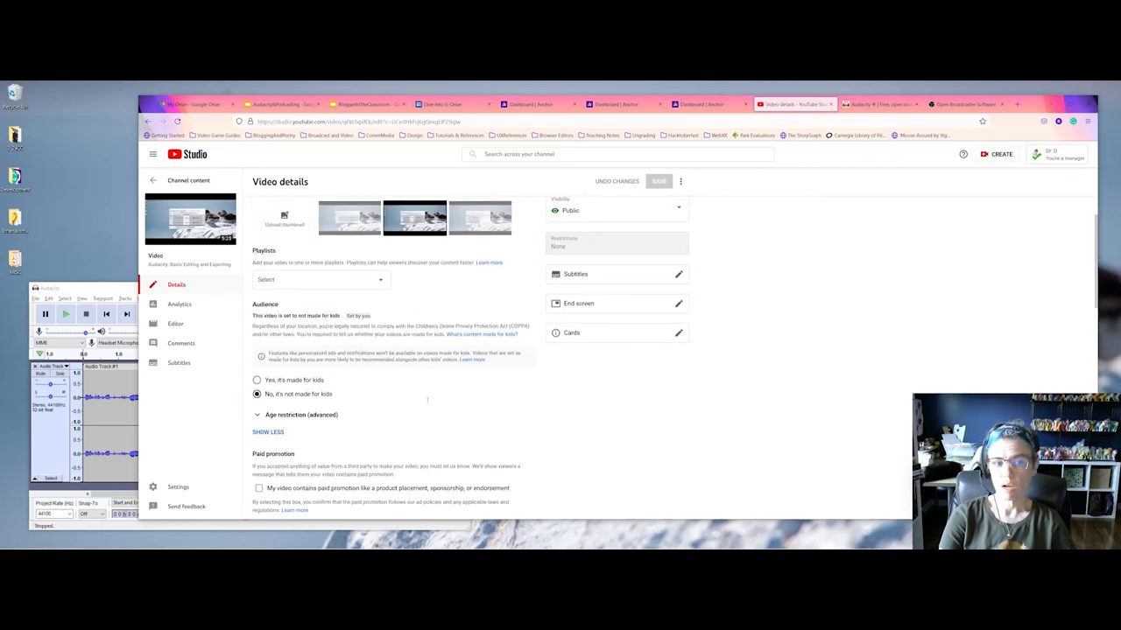
scroll("up", 3)
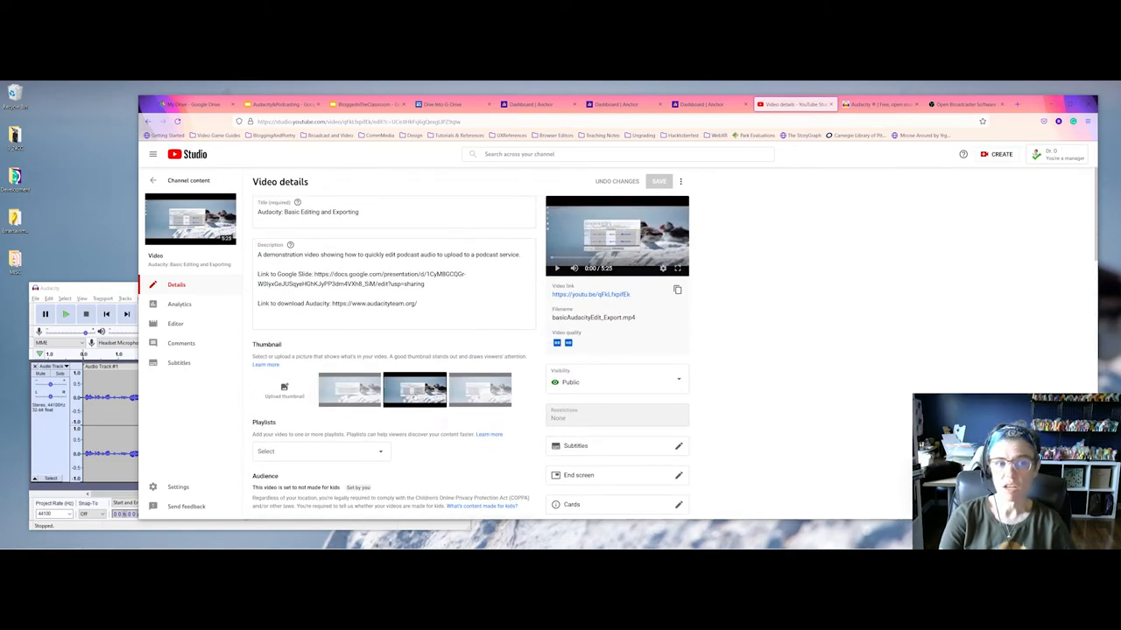
left_click(154, 181)
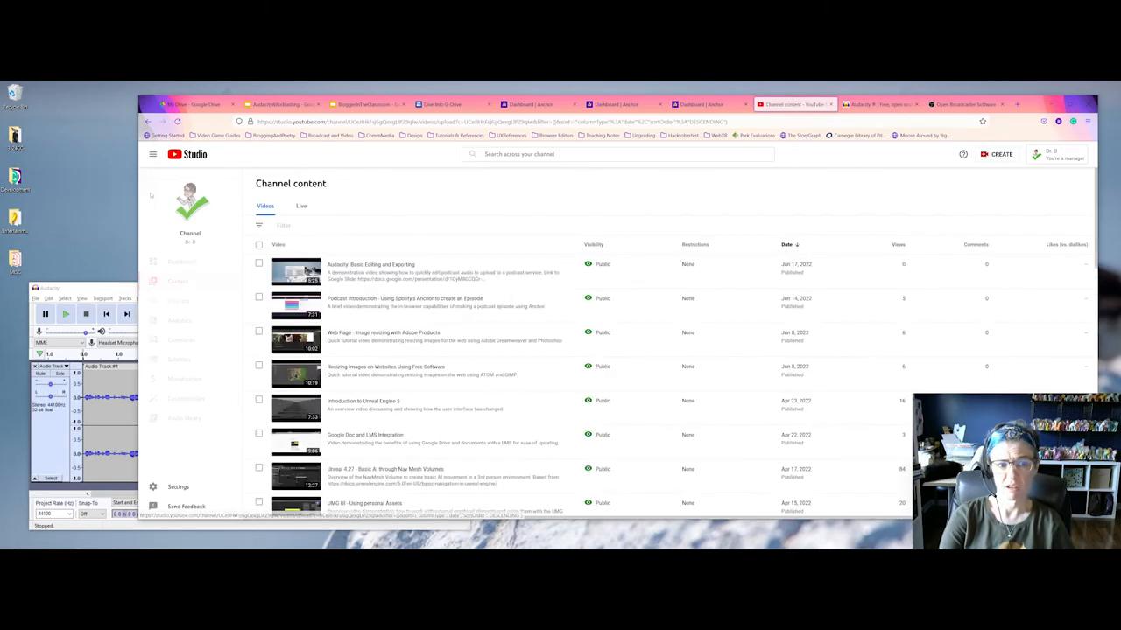